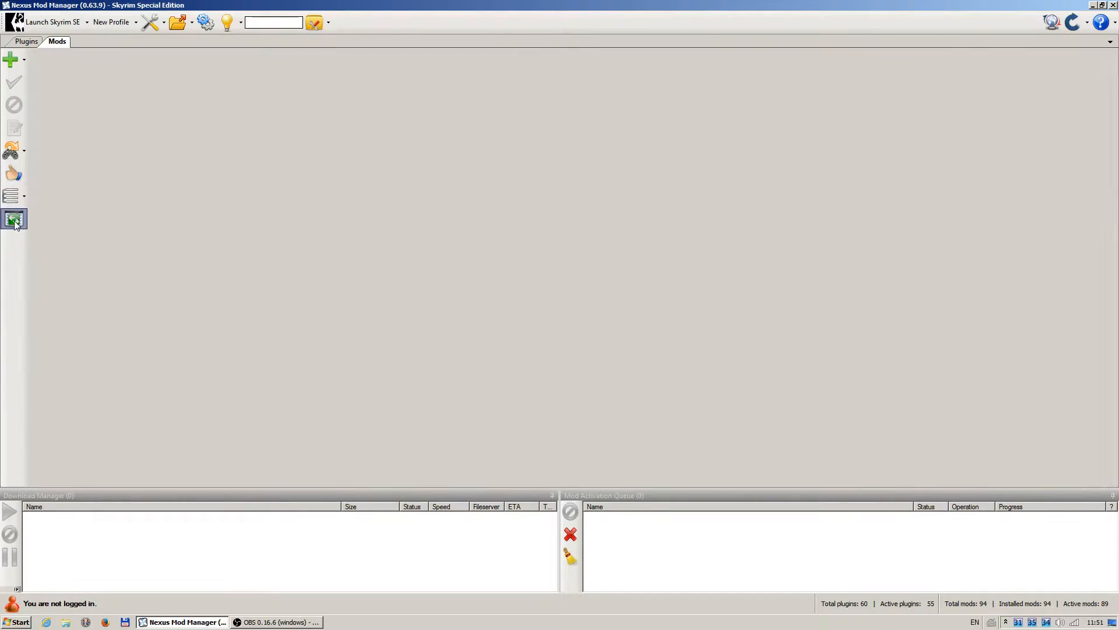
Turn off category grouping so the Skyrim SE mods appear as a flat list by install date
left_click(14, 219)
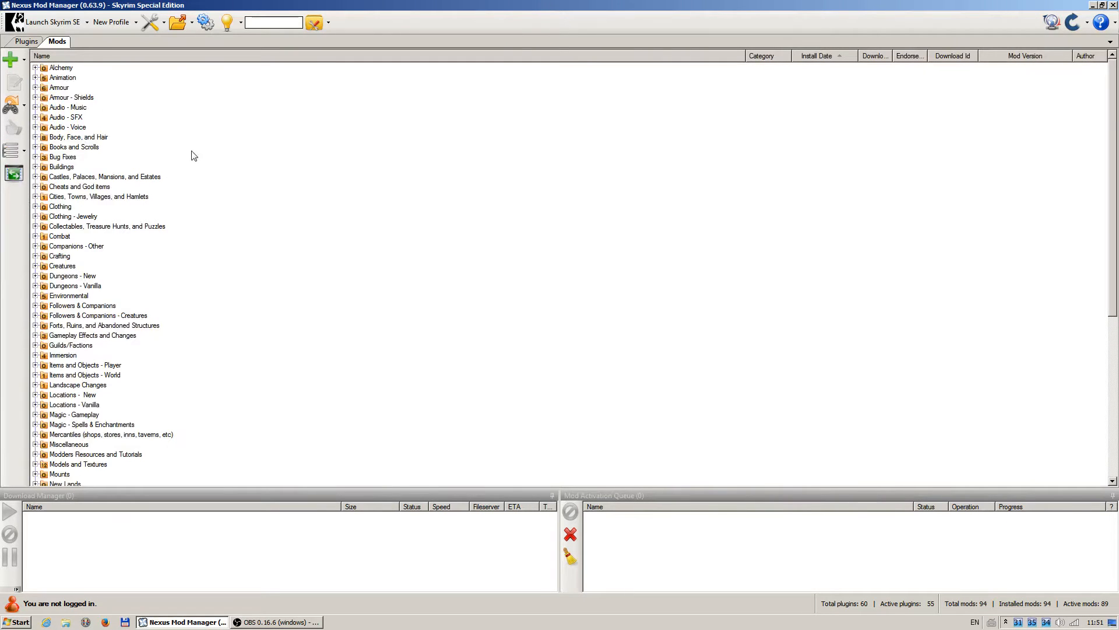
mouse_move(196, 205)
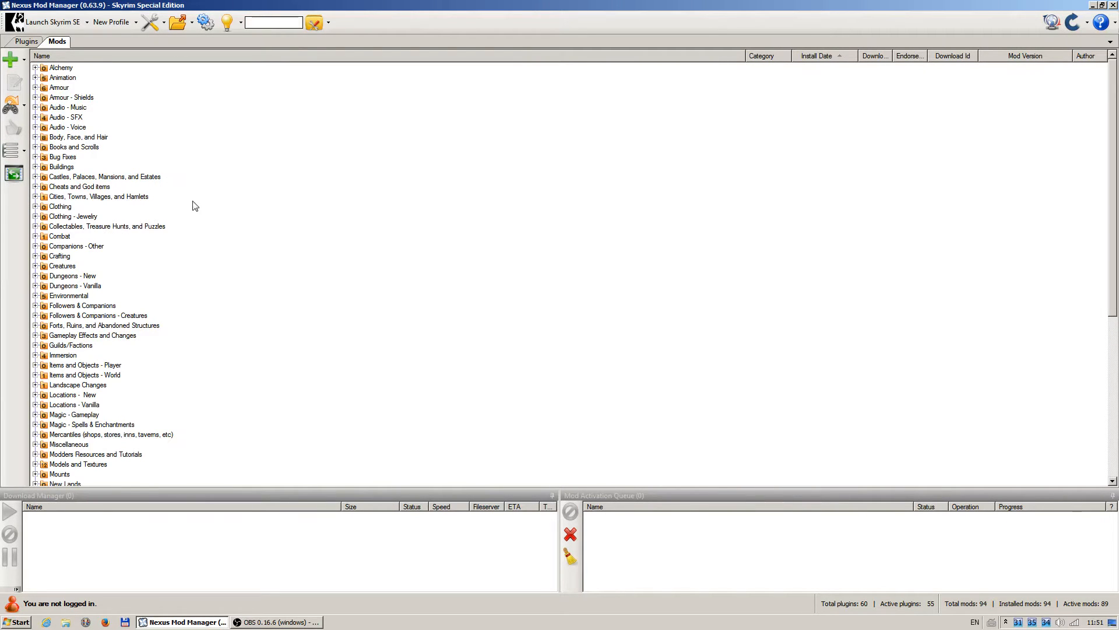
left_click(12, 173)
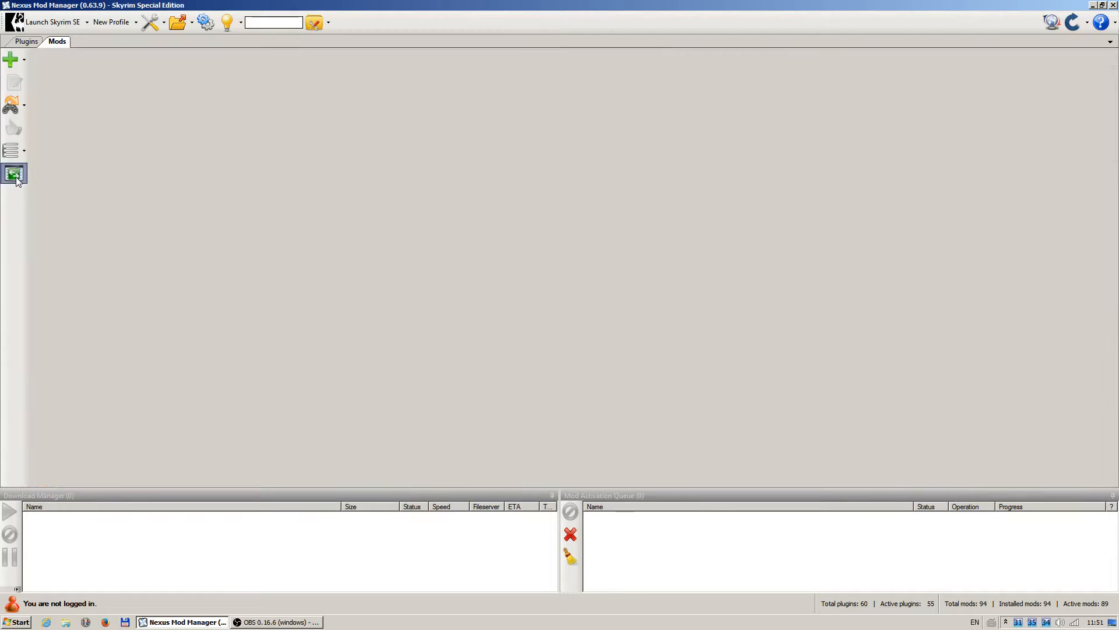
left_click(13, 172)
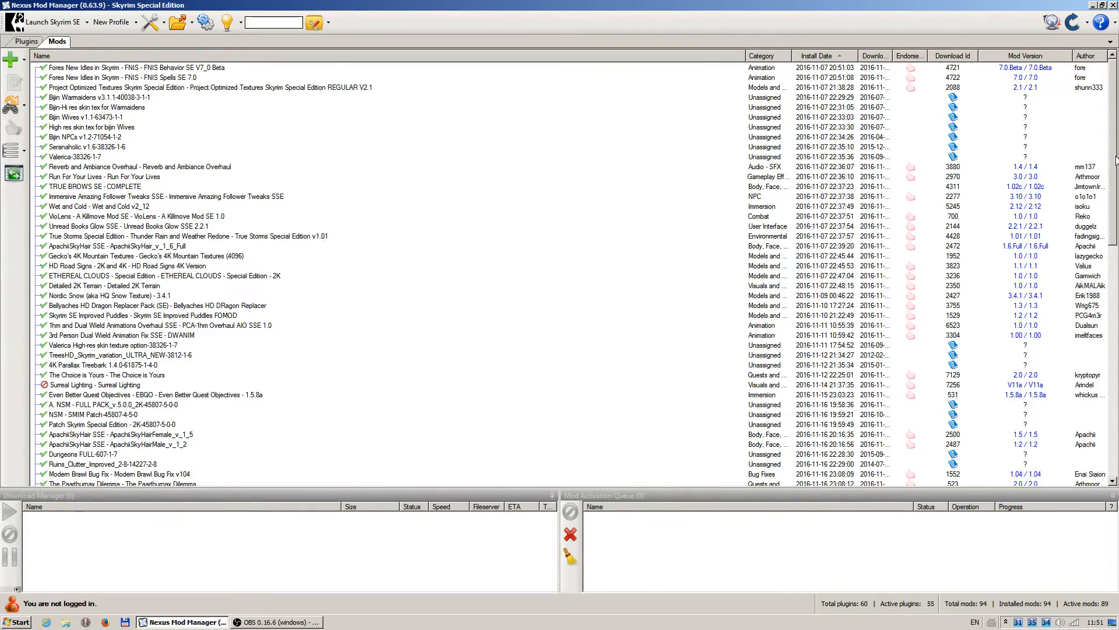
scroll("down", 3)
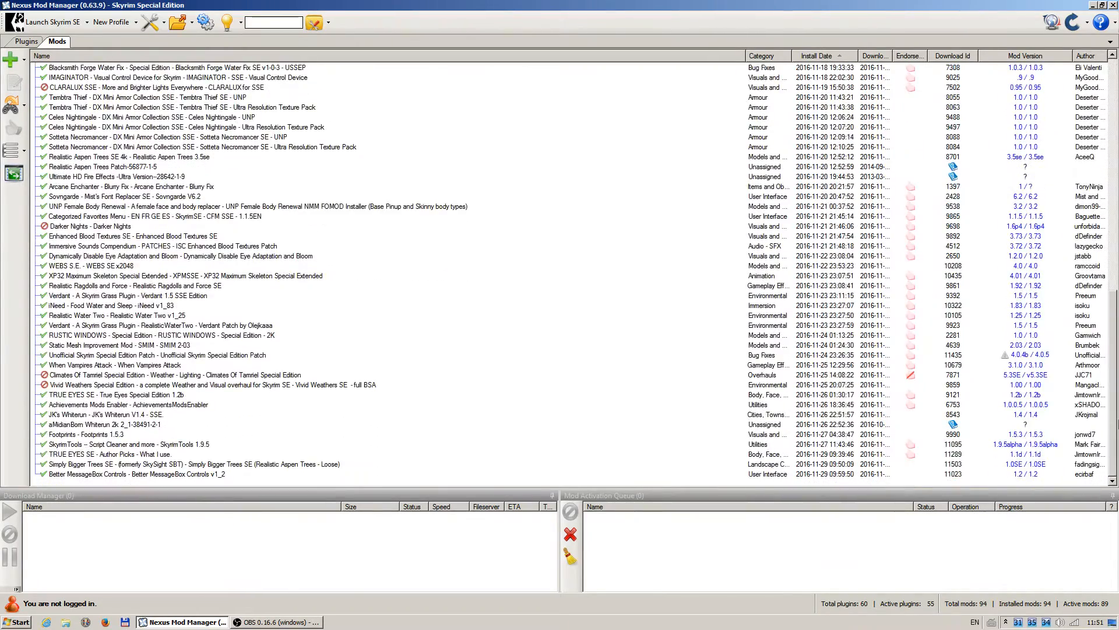
mouse_move(687, 250)
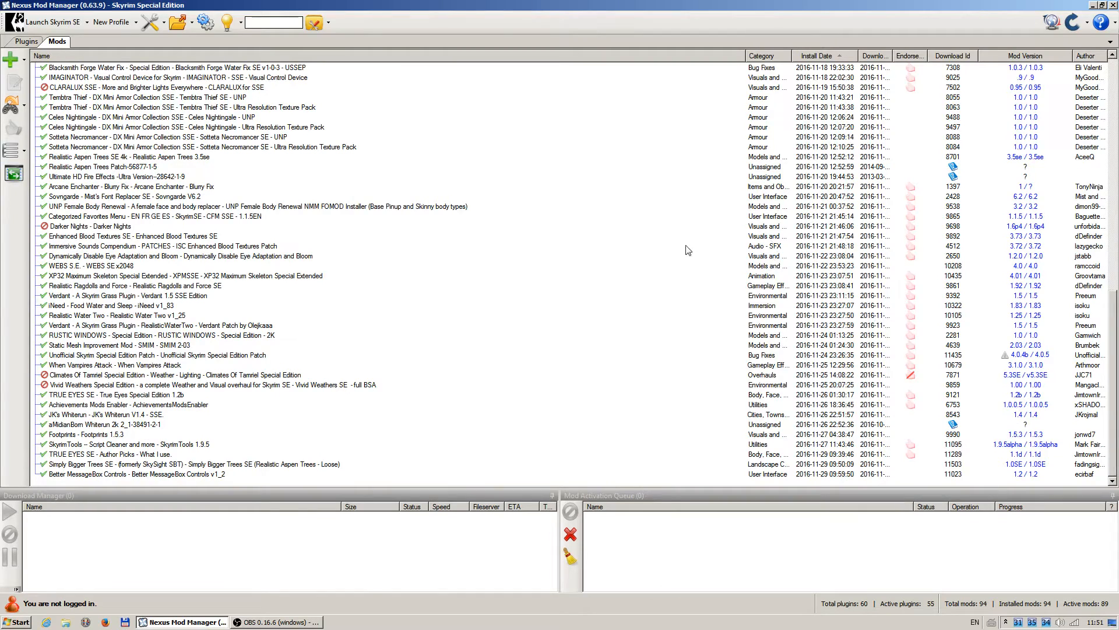
mouse_move(167, 479)
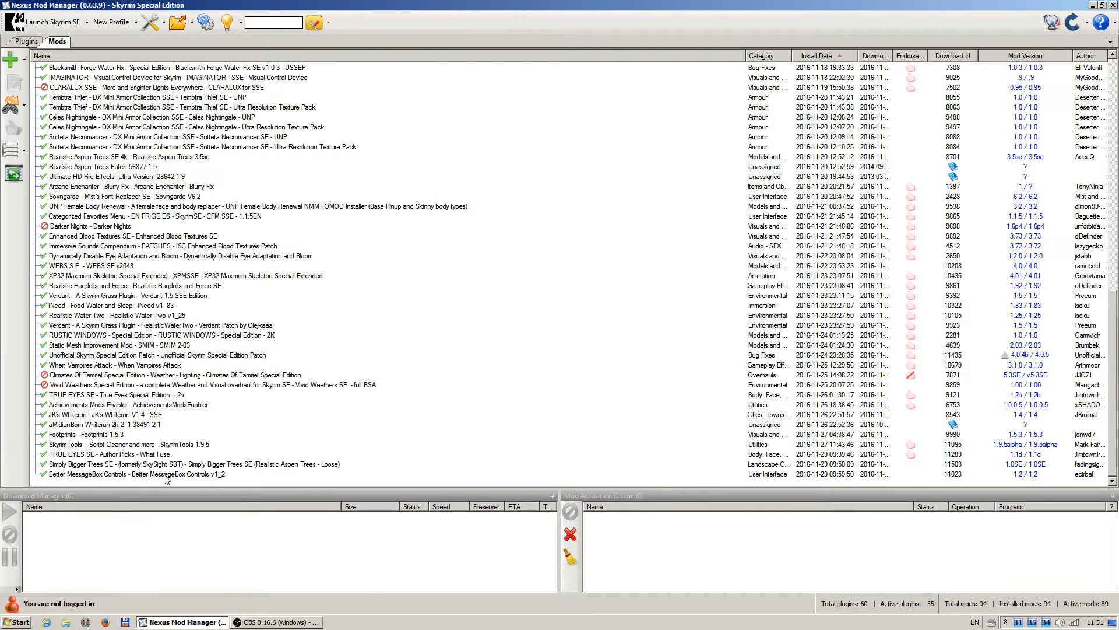
mouse_move(462, 439)
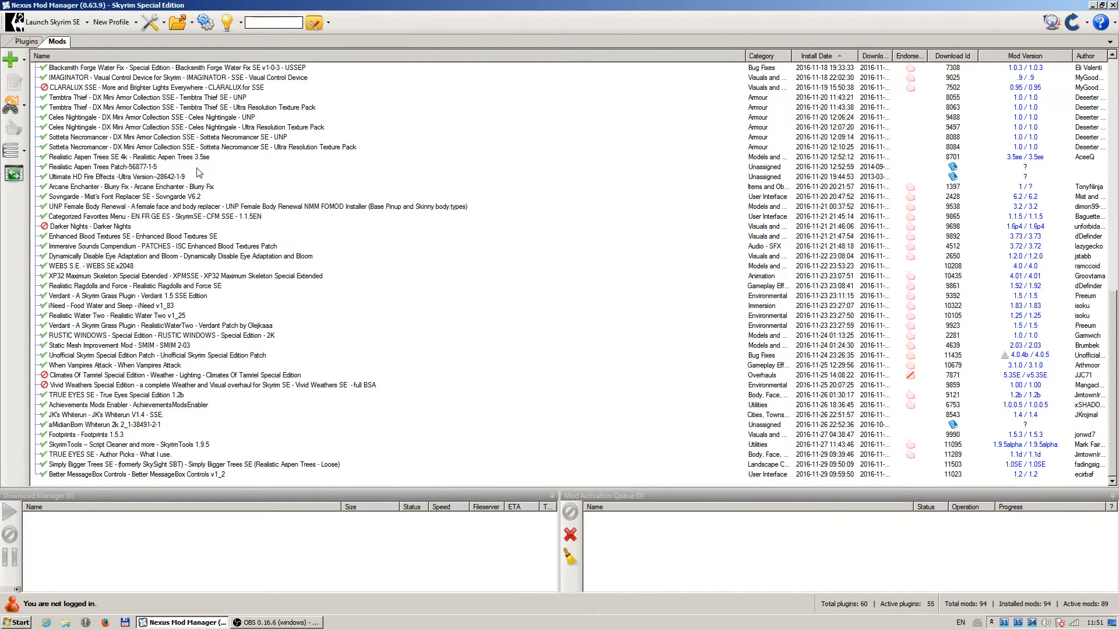
mouse_move(664, 301)
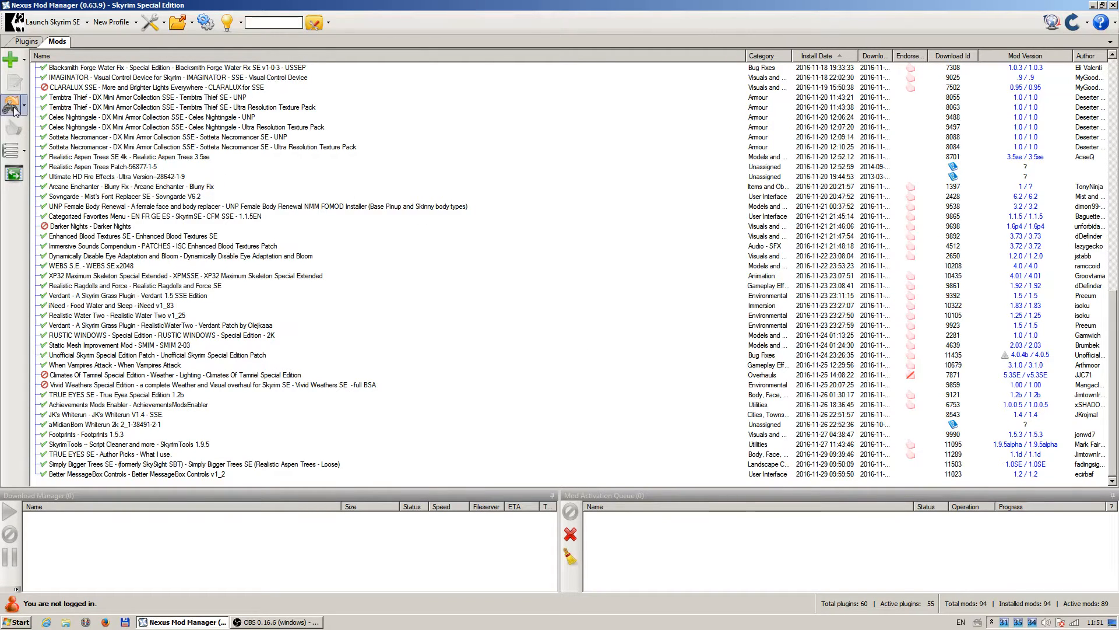
Bring up the update-check options to fix download IDs and check for mod updates
left_click(11, 105)
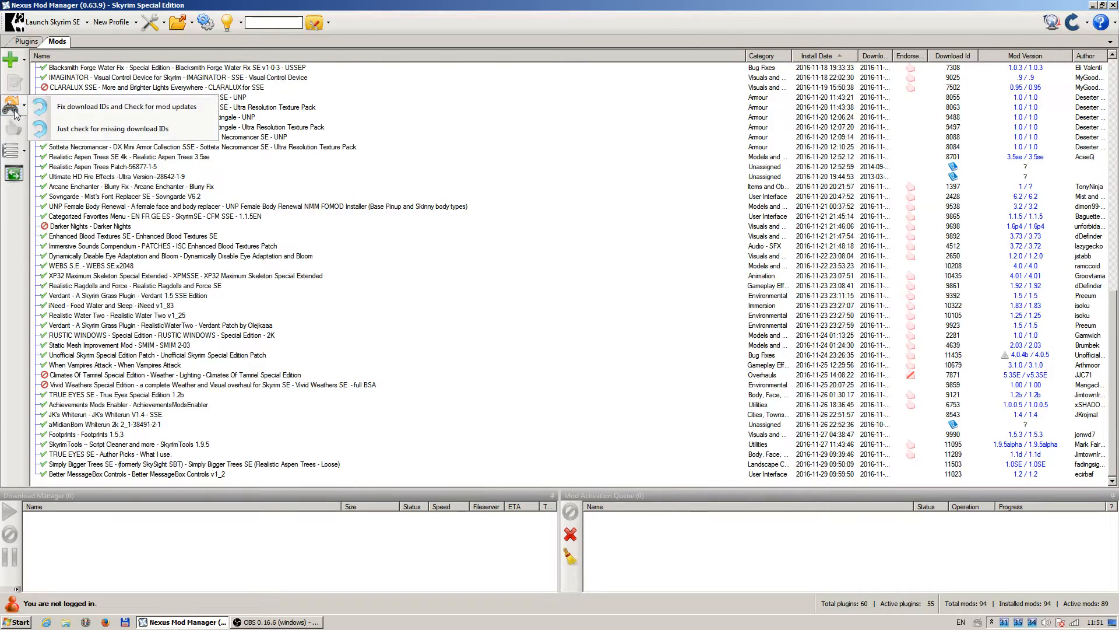
mouse_move(100, 109)
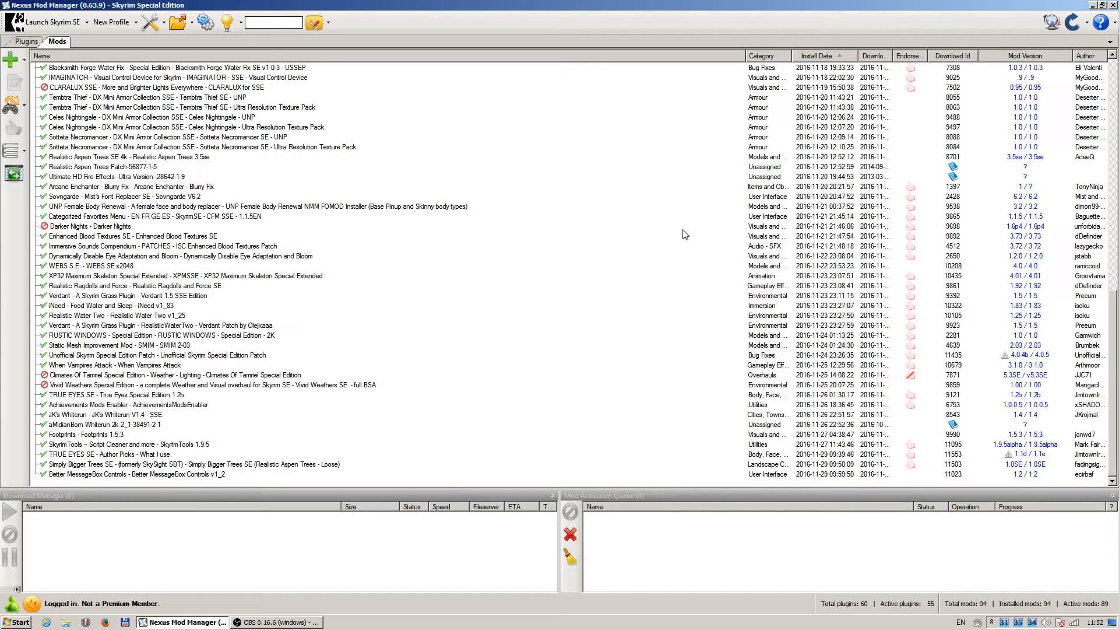
mouse_move(1073, 347)
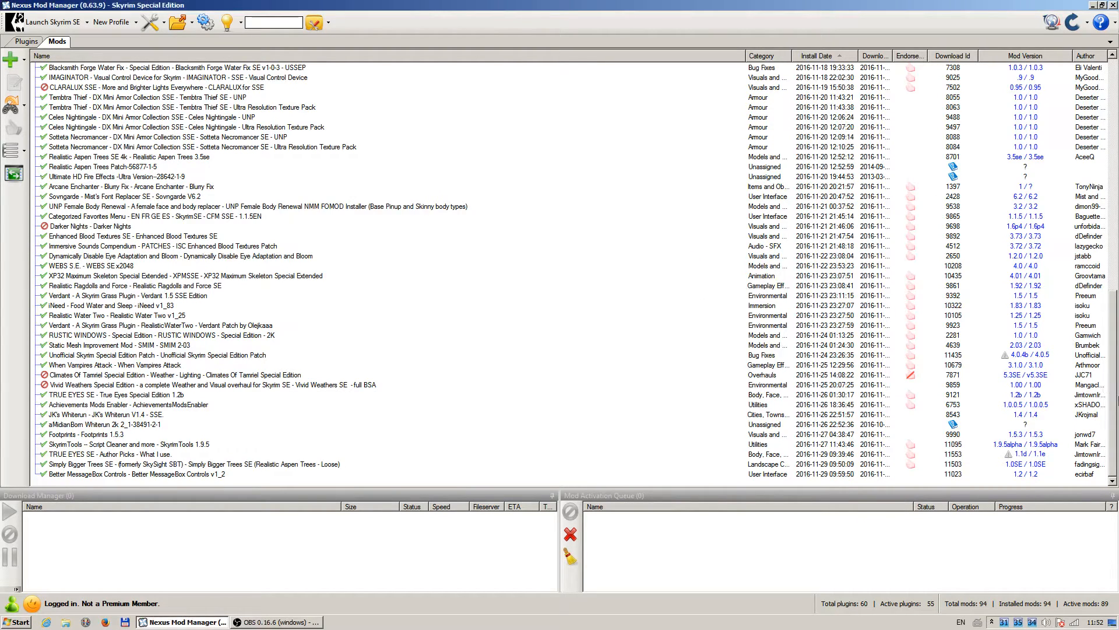
Scroll down the mod list toward the Unofficial Skyrim Special Edition Patch entry
scroll("down", 3)
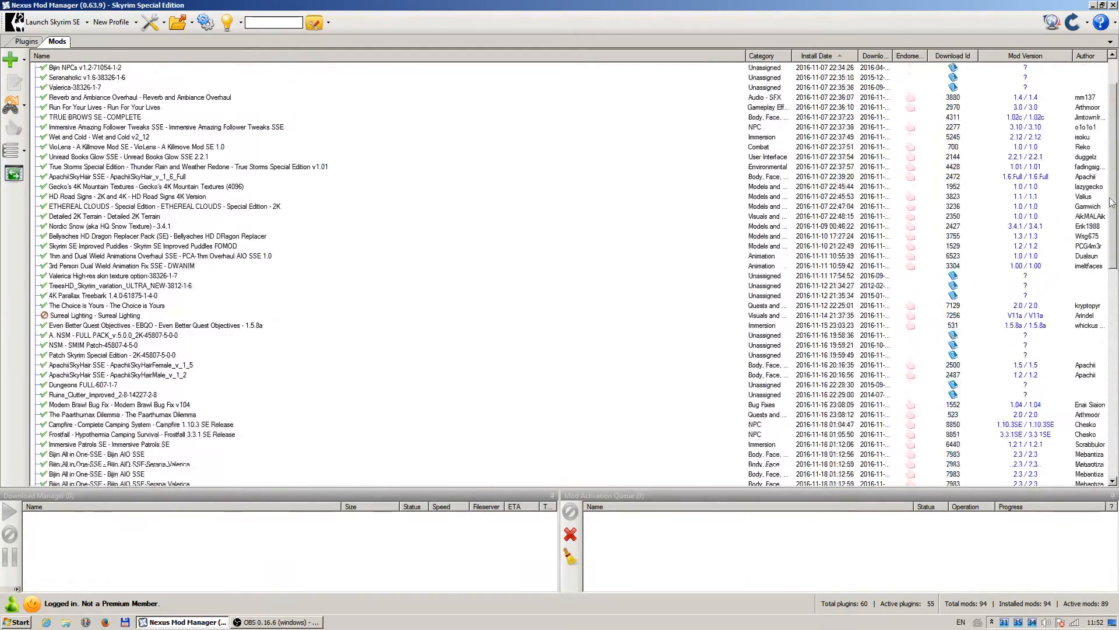
scroll("down", 3)
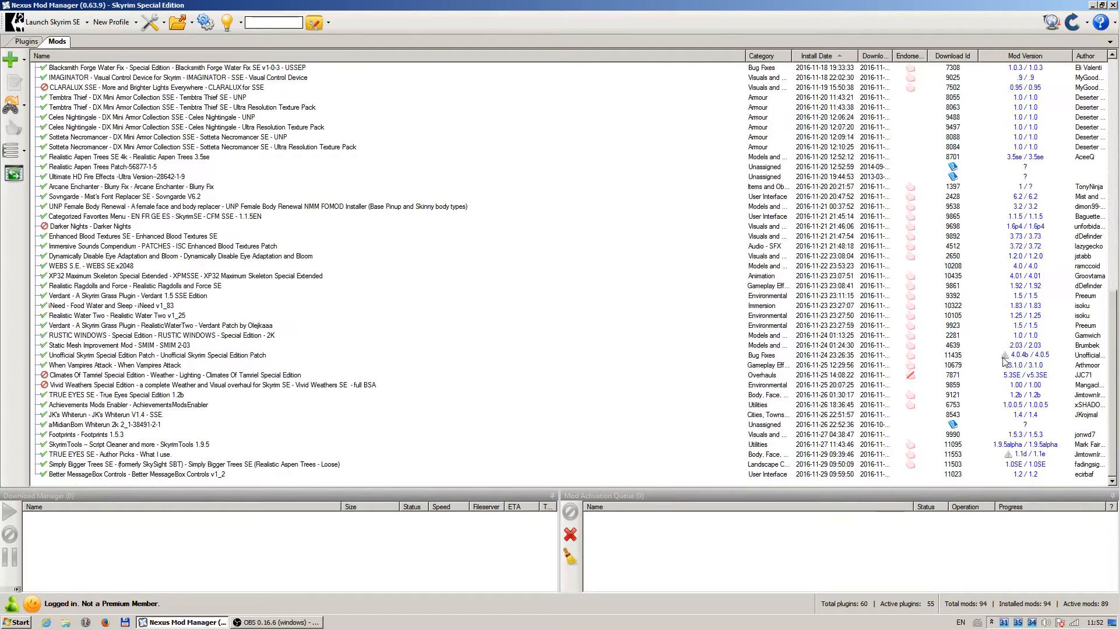
mouse_move(585, 385)
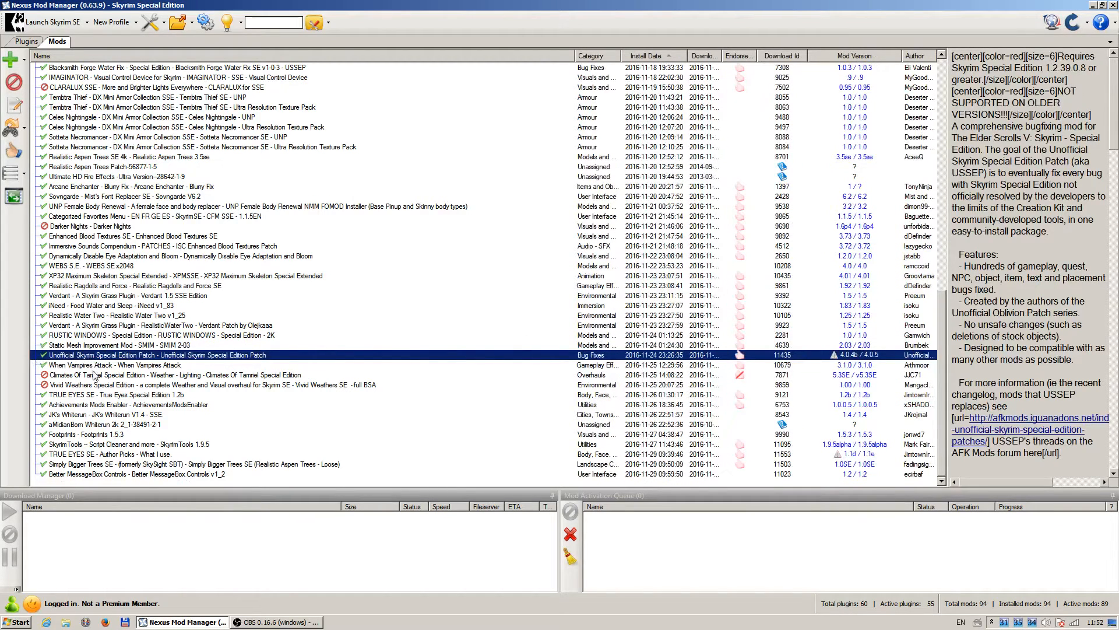
mouse_move(227, 310)
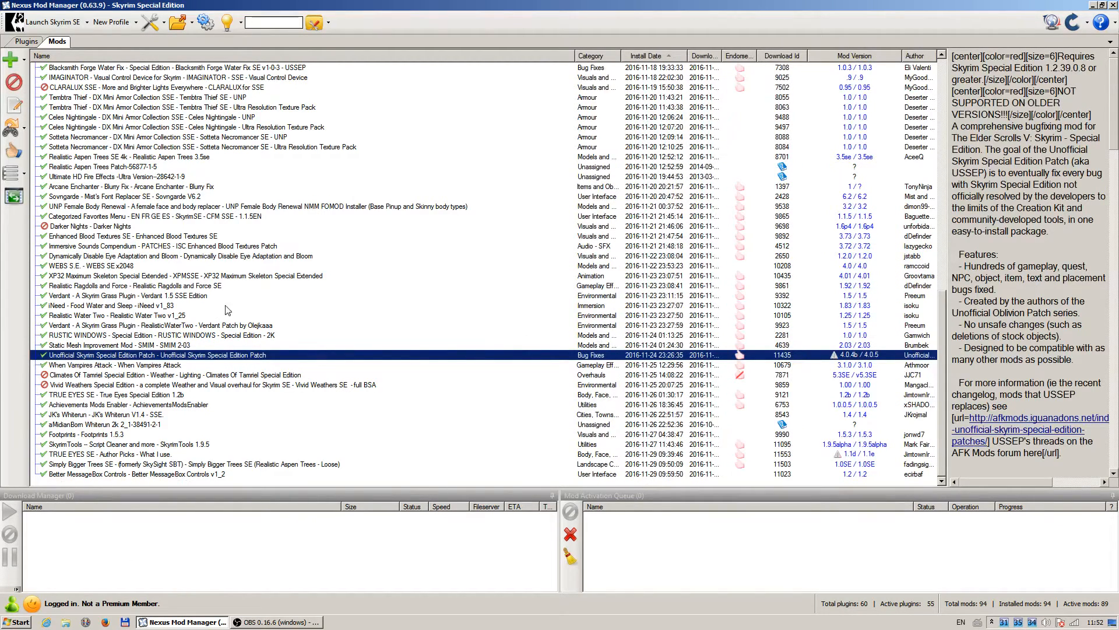
mouse_move(506, 349)
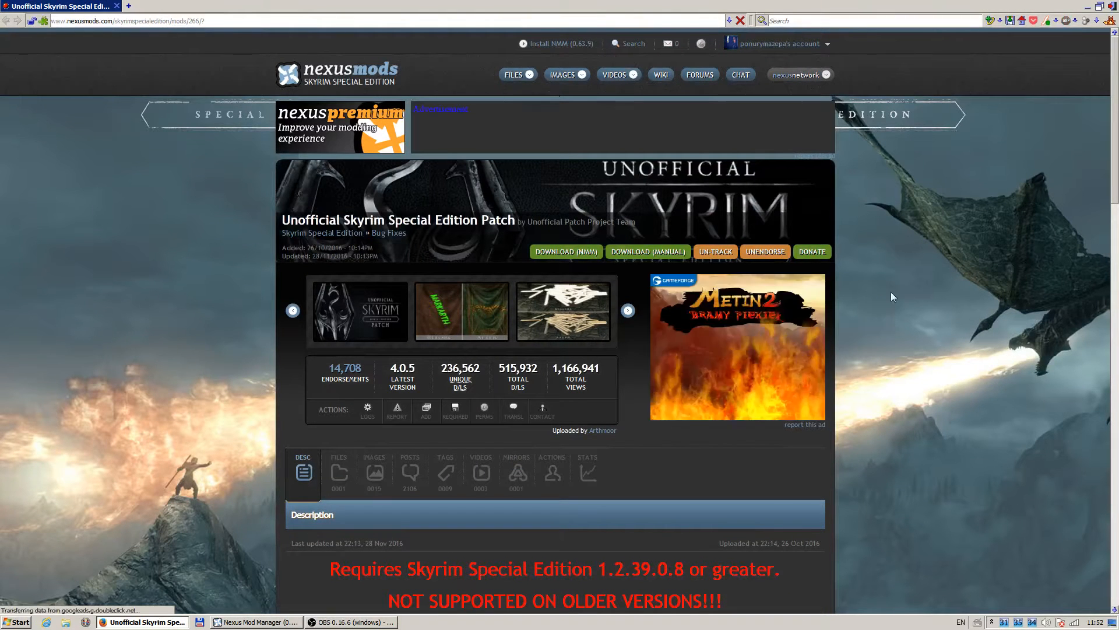
Show the USSEP Files list with main file 4.0.5, then return to the mod manager
scroll("down", 3)
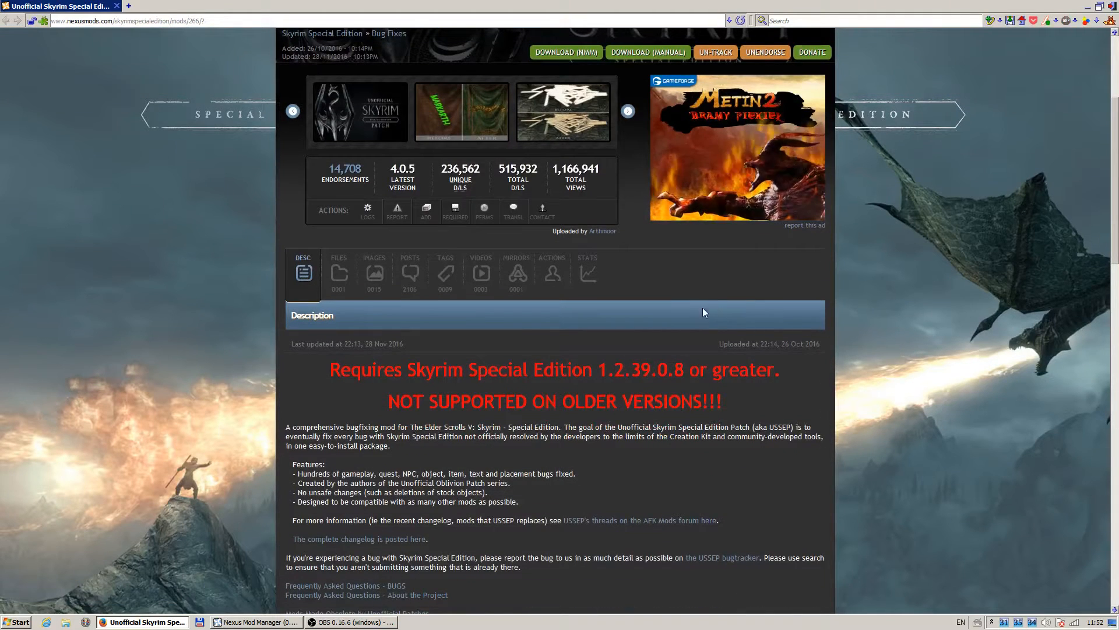
left_click(338, 273)
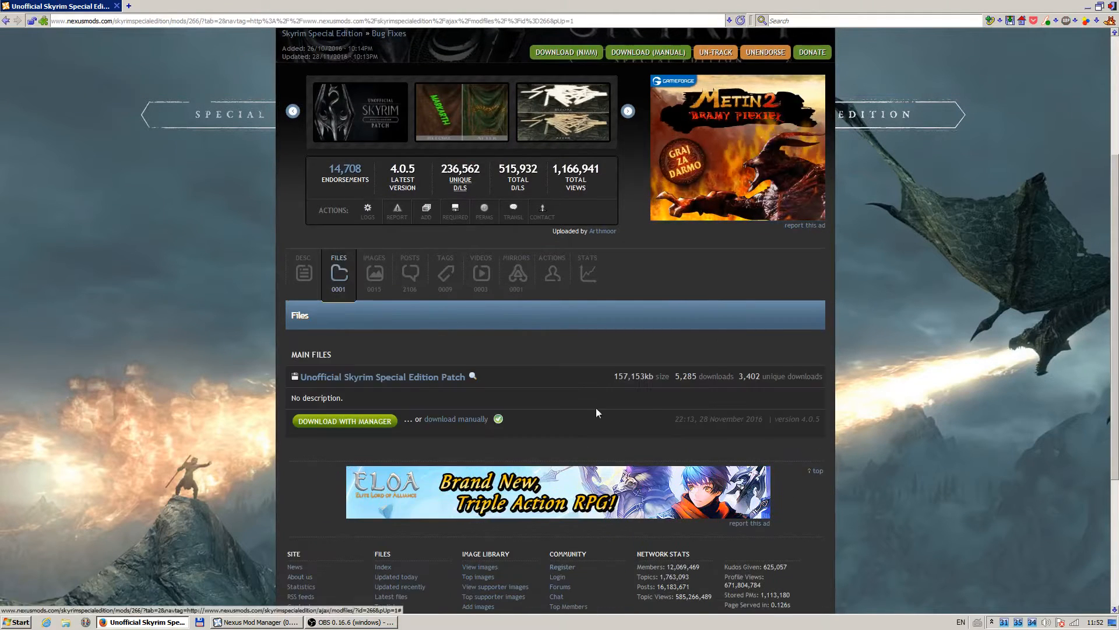
mouse_move(432, 168)
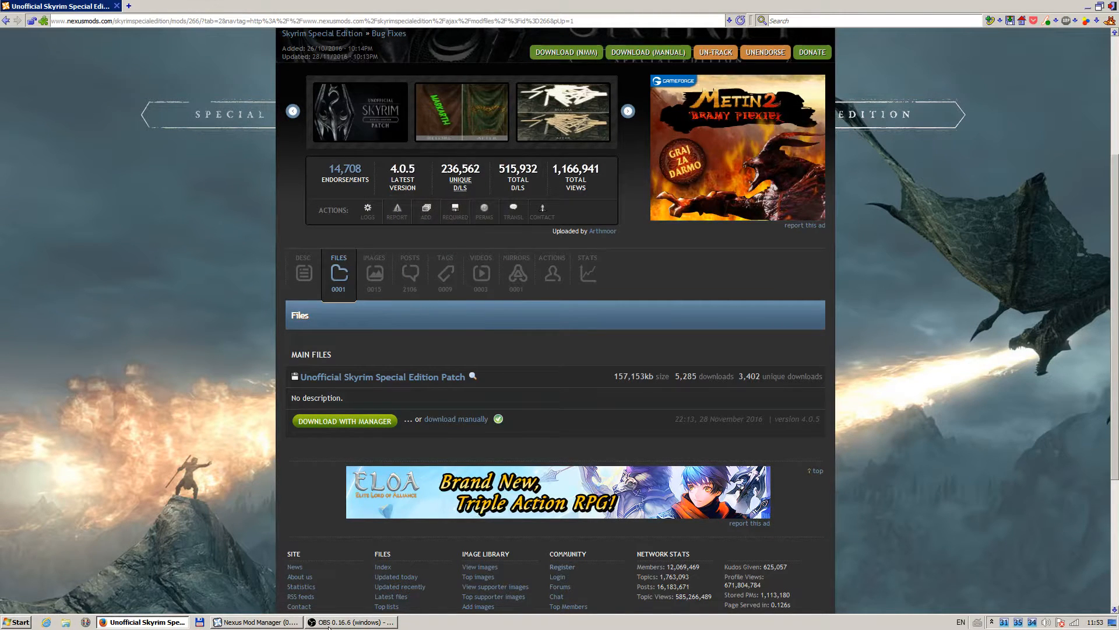
left_click(254, 621)
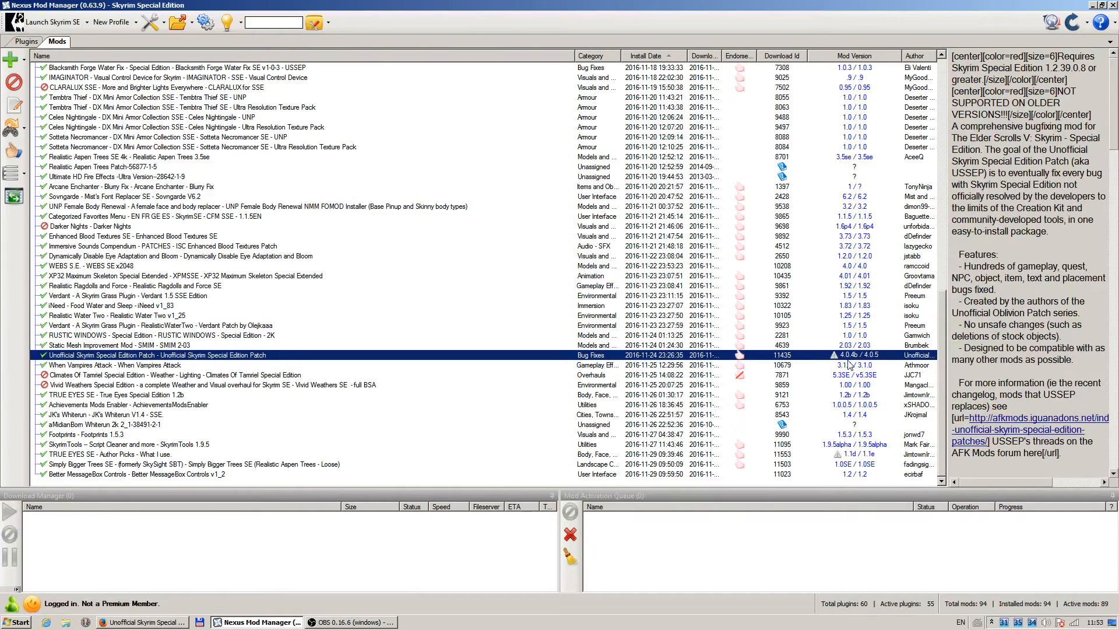
mouse_move(357, 621)
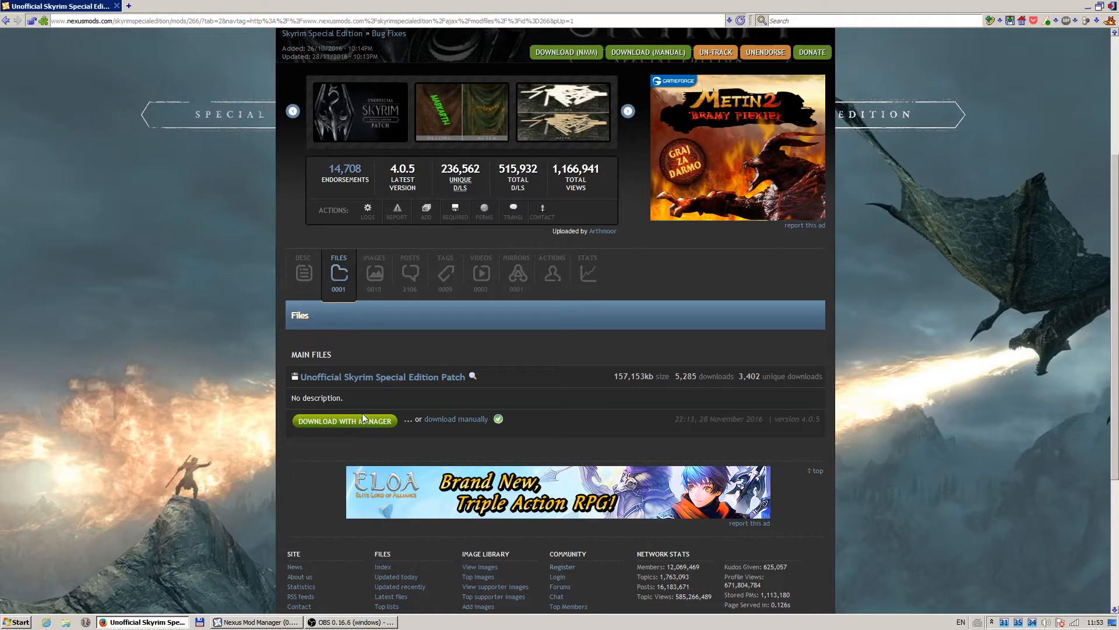
mouse_move(362, 423)
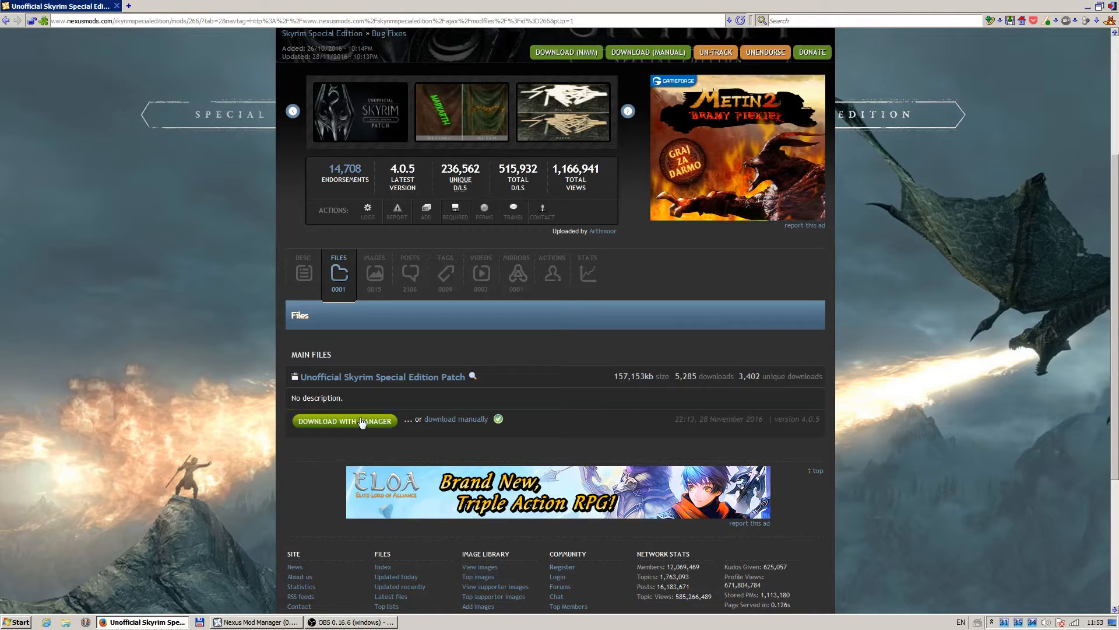
Download USSEP 4.0.5 with manager, skipping the donation, and send it to Nexus Mod Manager
left_click(345, 421)
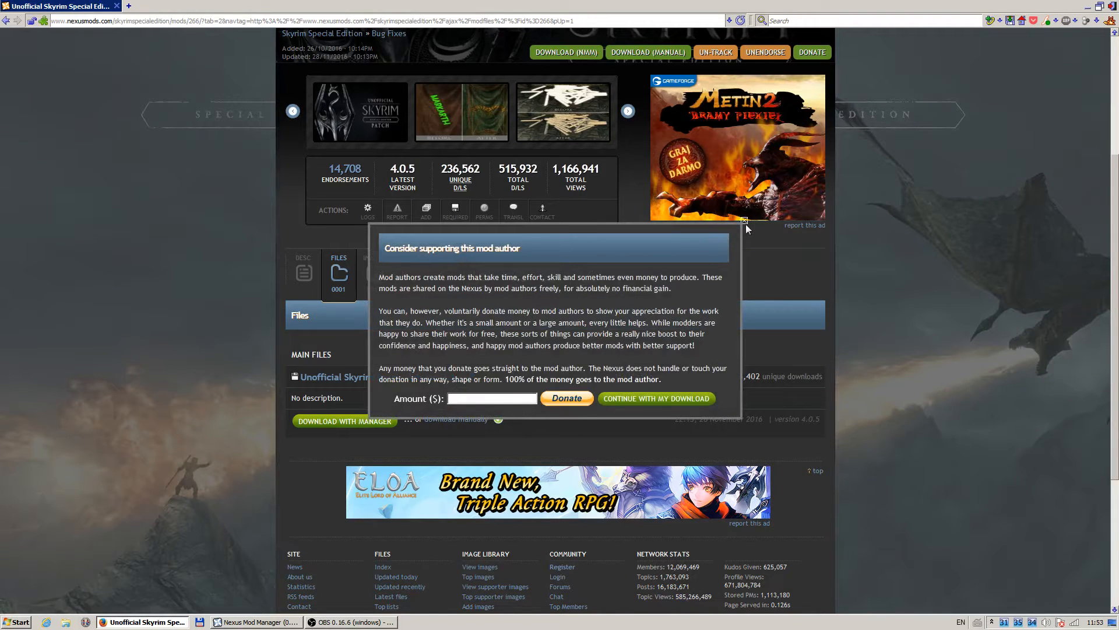
mouse_move(658, 403)
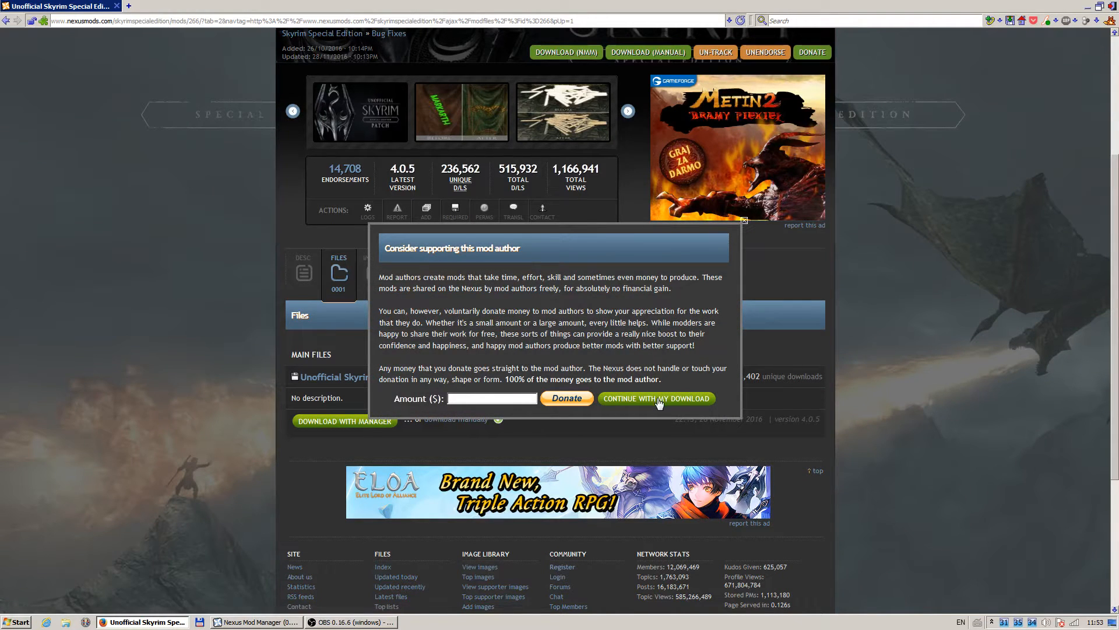
left_click(657, 398)
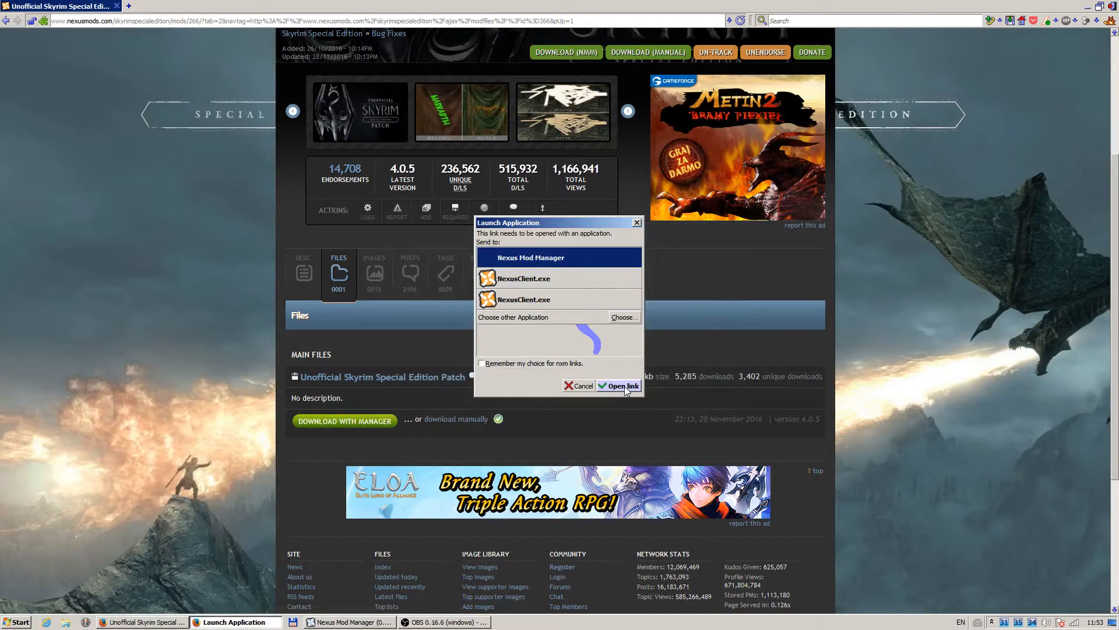
left_click(623, 385)
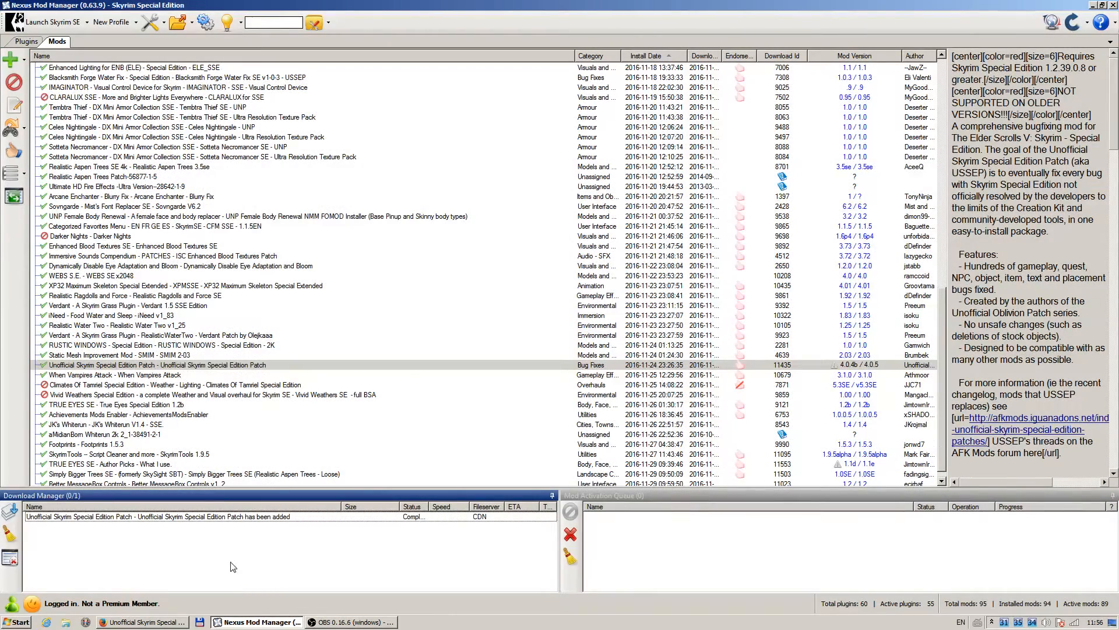
View the new 4.0.5 patch details, then select the old 4.0.4b USSEP entry
left_click(647, 55)
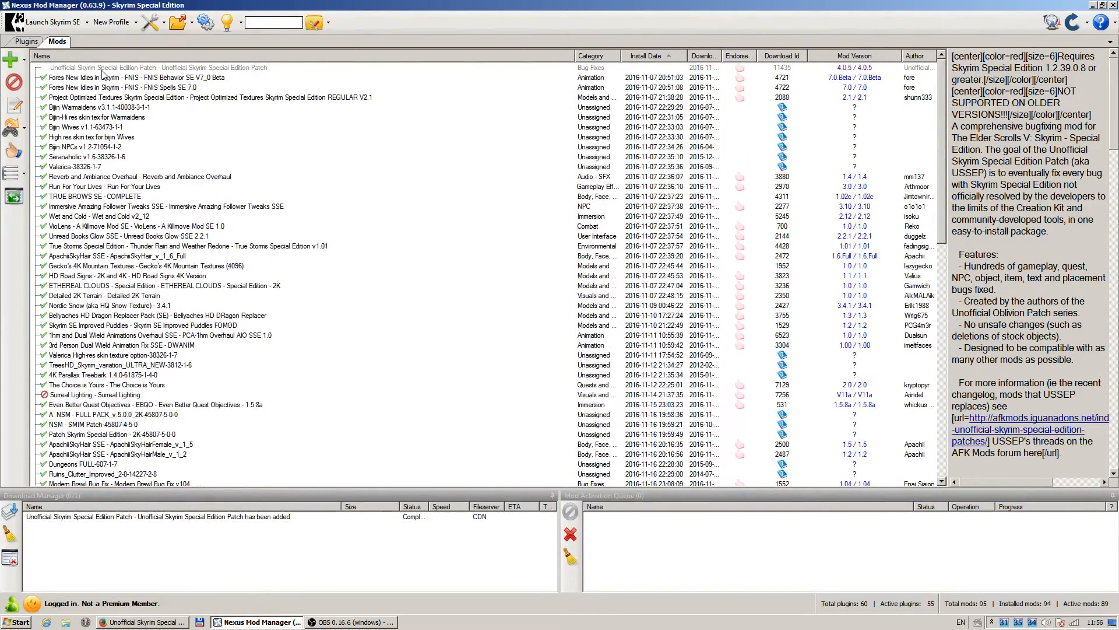
left_click(128, 68)
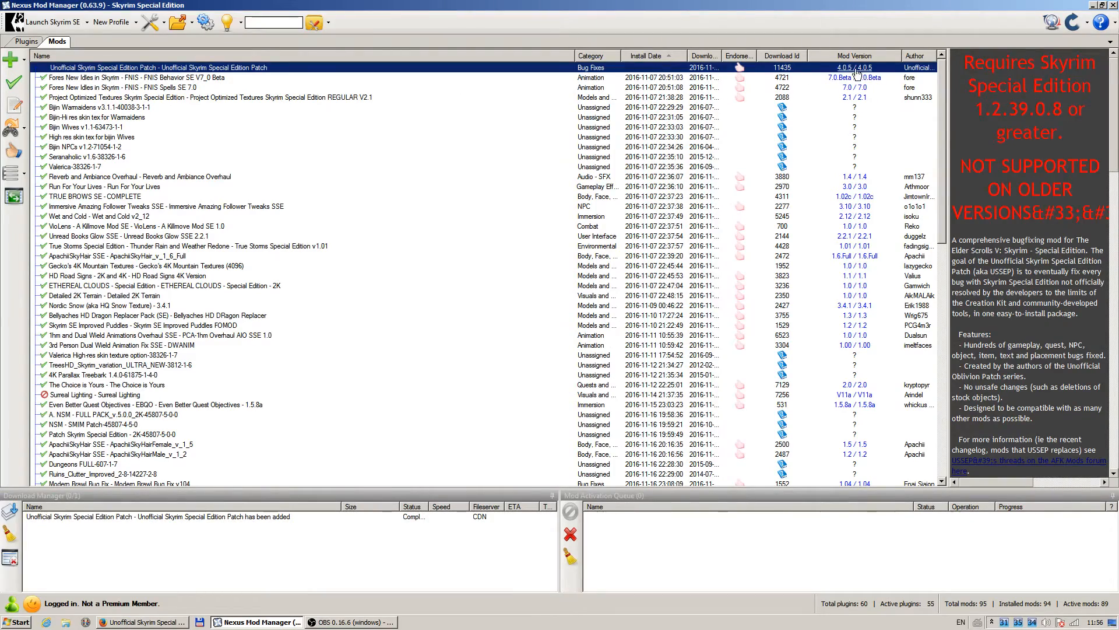
scroll("down", 3)
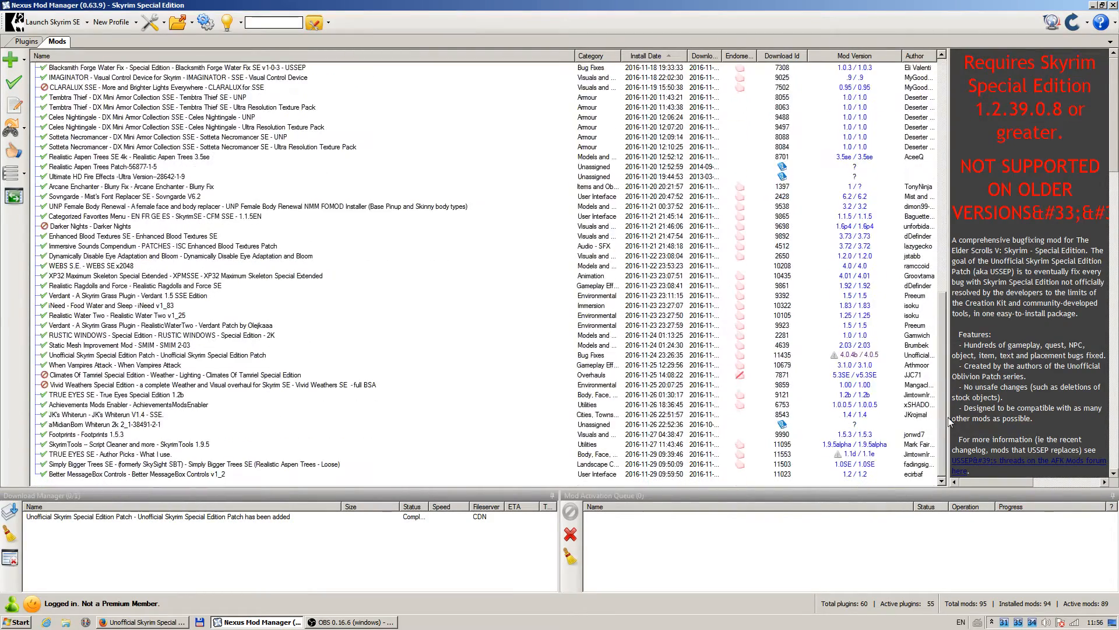
mouse_move(145, 364)
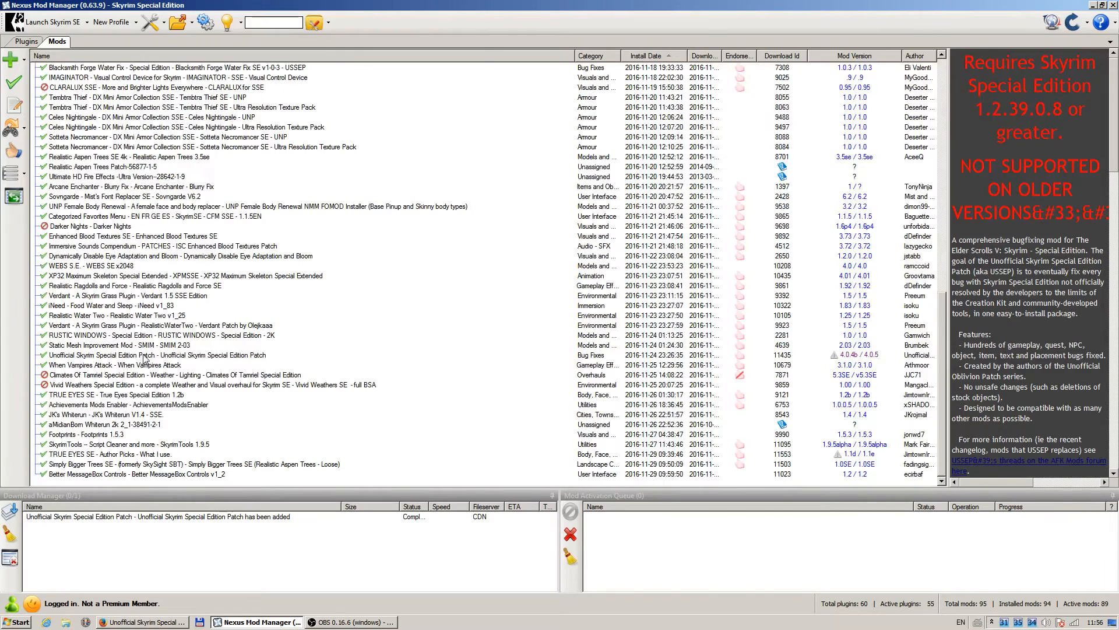
left_click(117, 354)
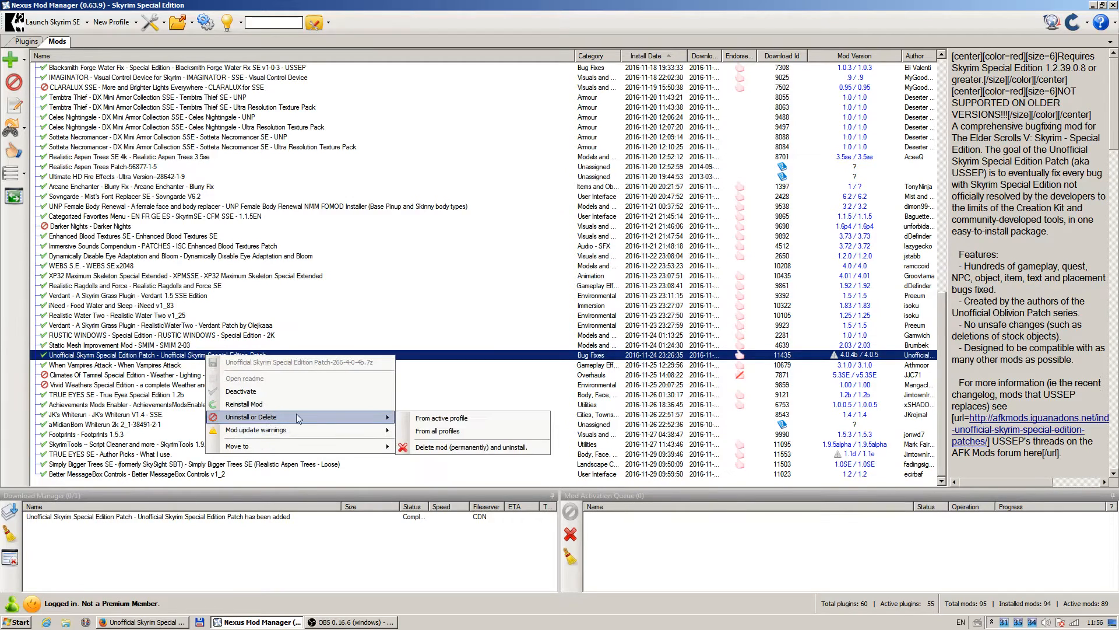
mouse_move(454, 450)
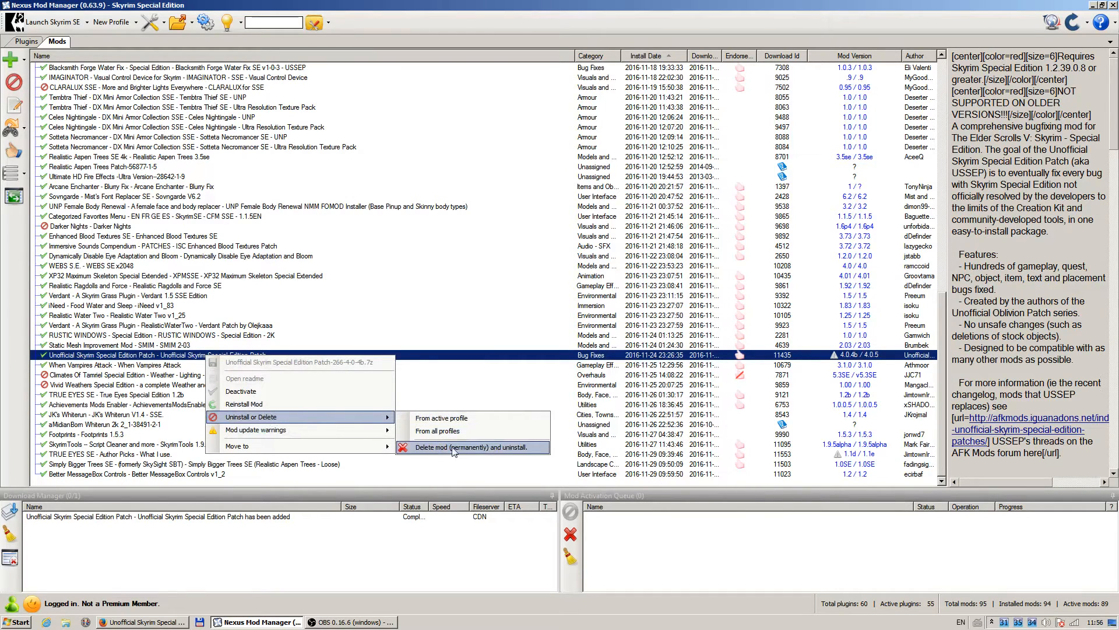
Delete the old 4.0.4b patch permanently with uninstall and confirm, leaving 93 mods
left_click(478, 447)
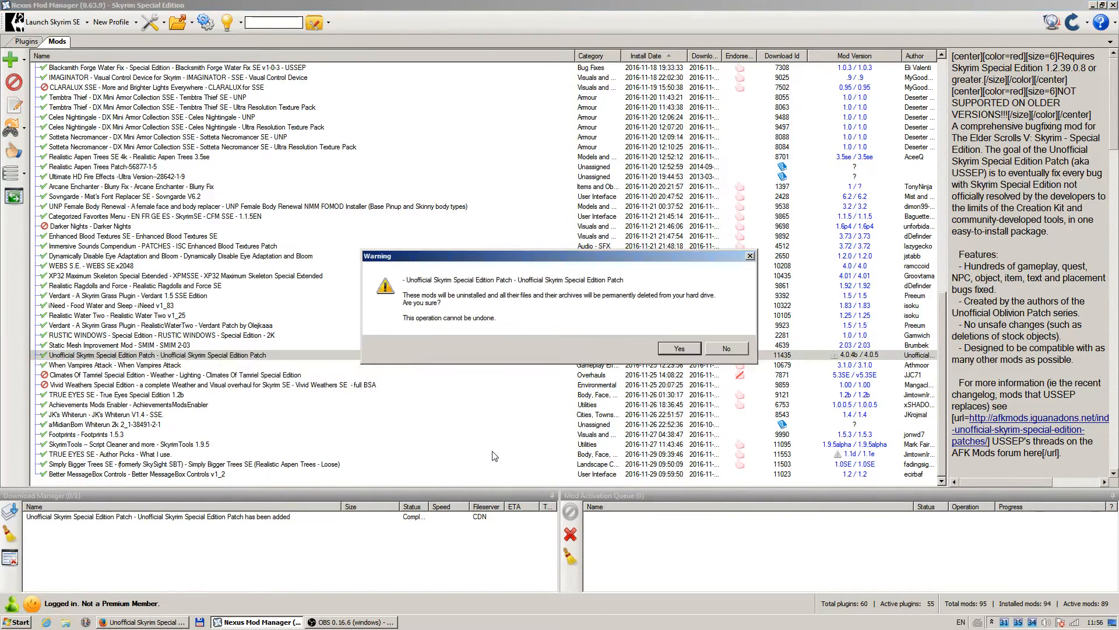
left_click(679, 348)
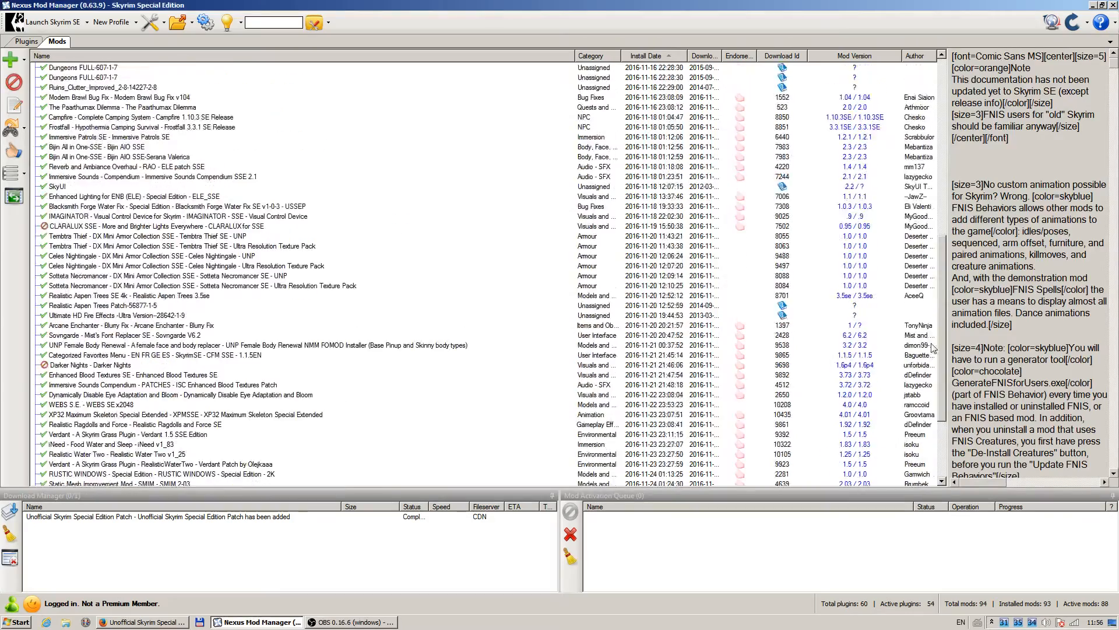
Activate the new USSEP 4.0.5 entry so it installs, bringing installed mods to 94
left_click(647, 55)
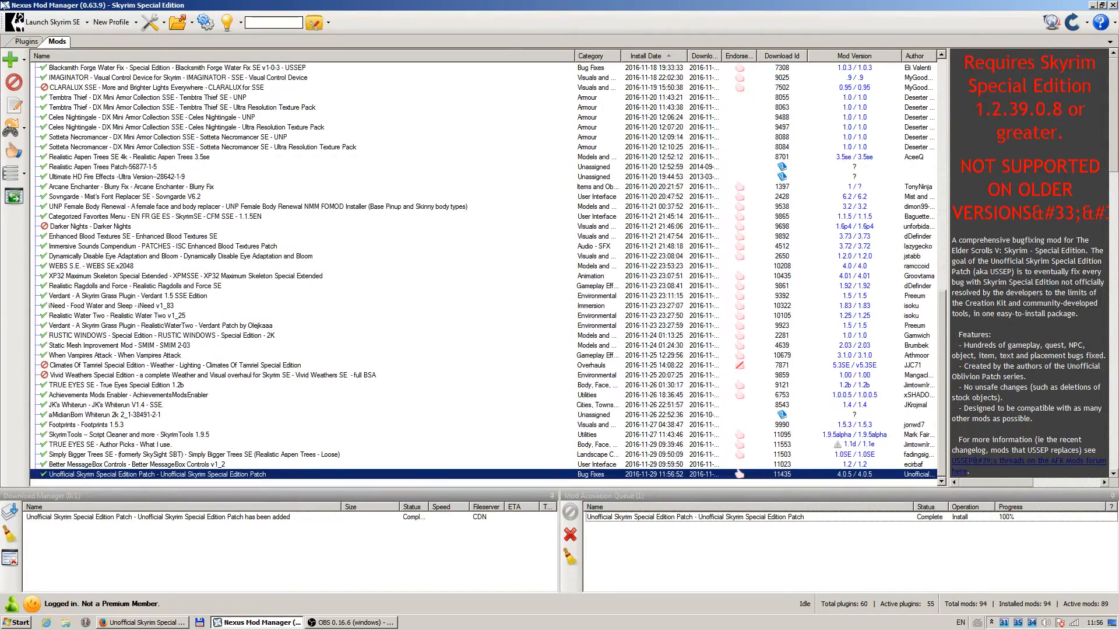
Check in the Plugins list that Unofficial Skyrim Special Edition Patch.esp is version 4.0.5
left_click(21, 42)
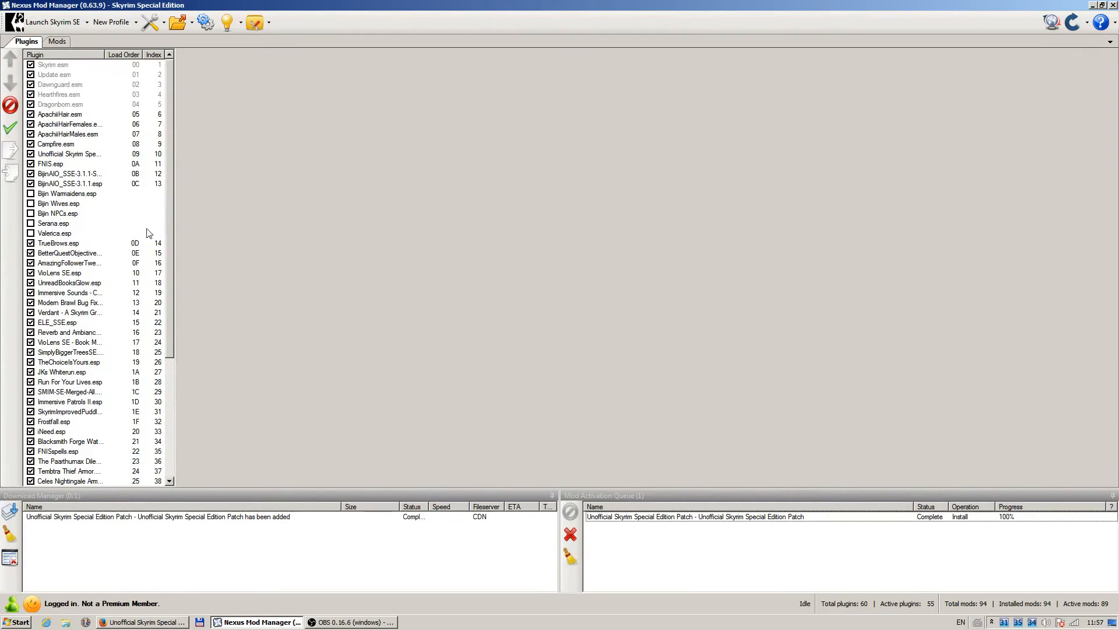
mouse_move(79, 166)
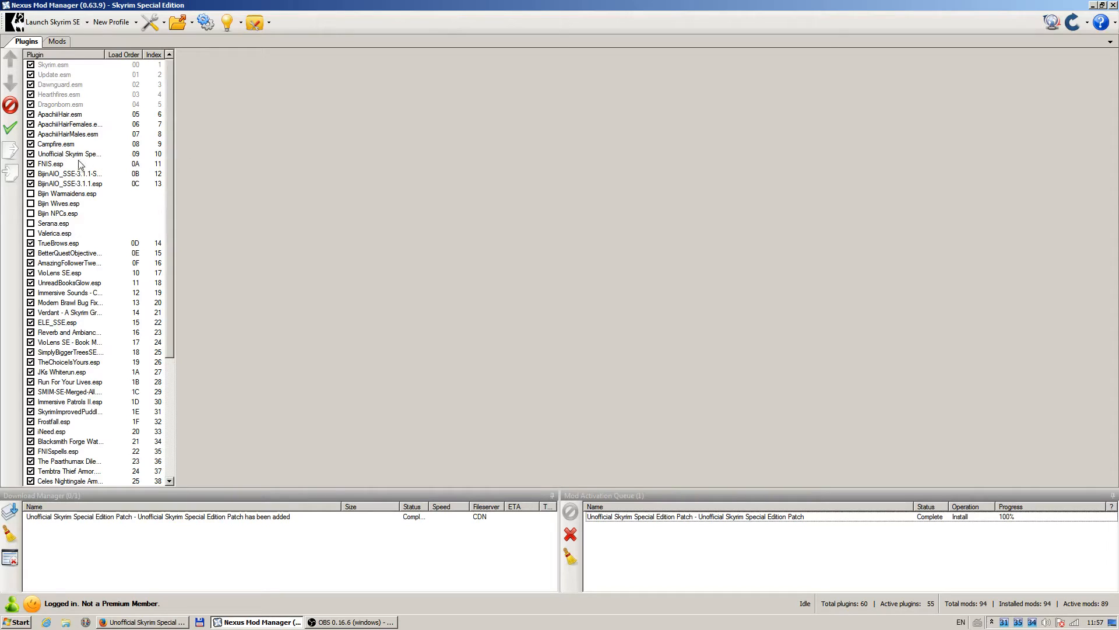
left_click(70, 154)
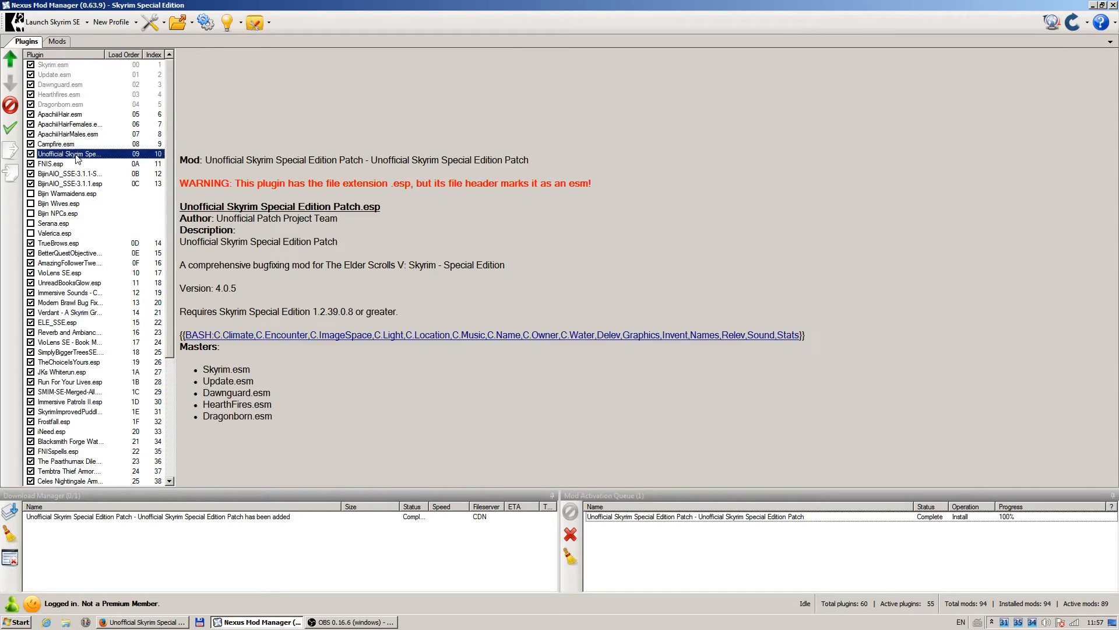
mouse_move(302, 197)
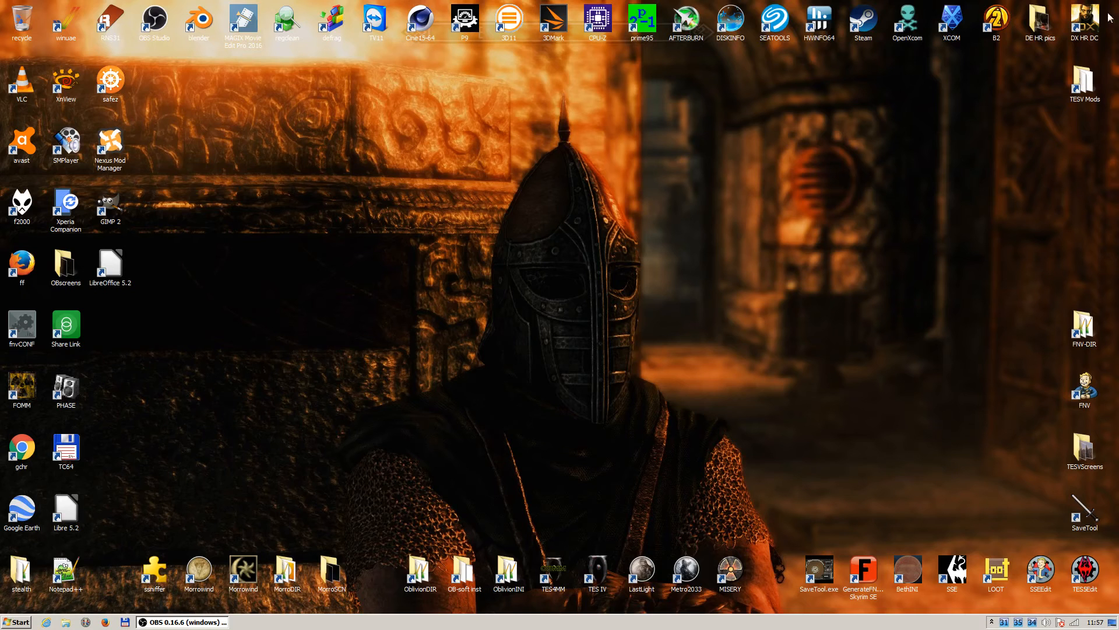
mouse_move(683, 492)
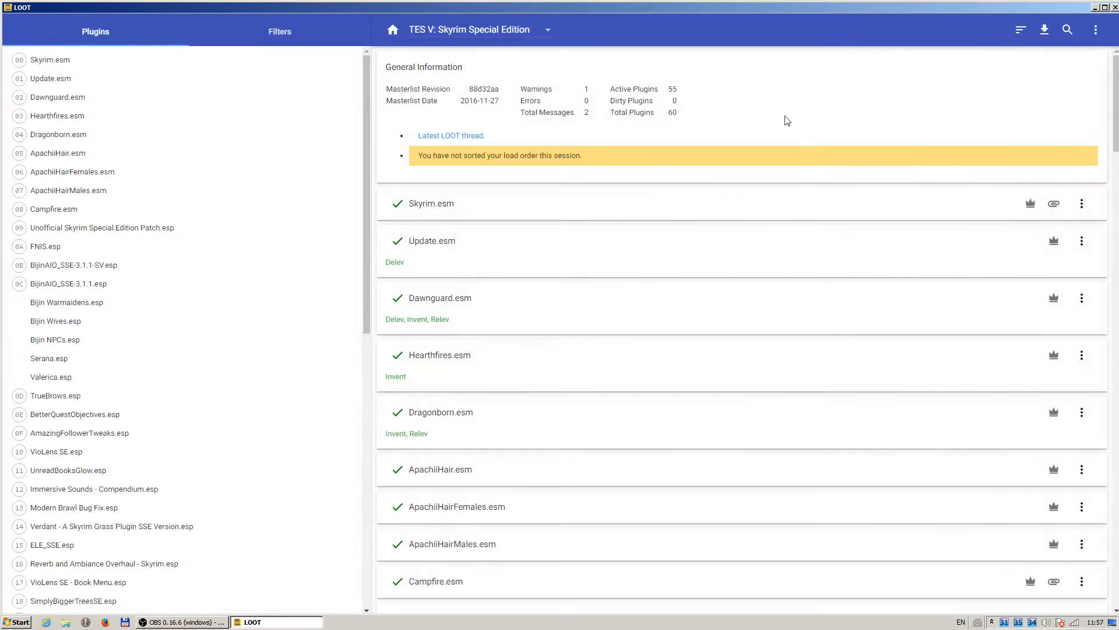
Sort plugins in LOOT so USSEP loads directly after Dragonborn.esm
left_click(1020, 29)
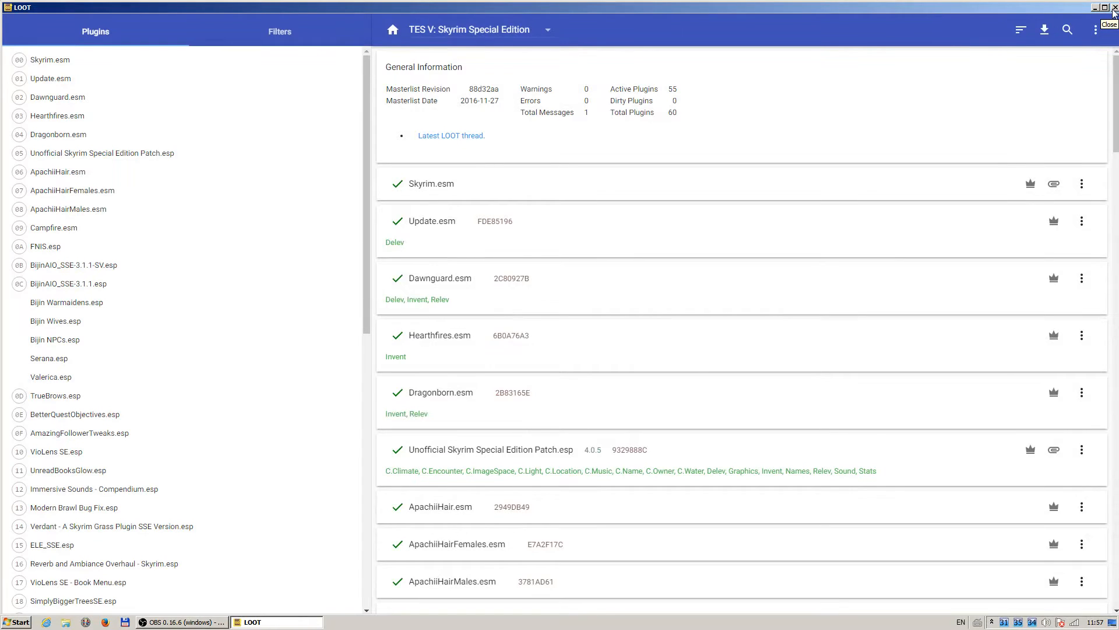
mouse_move(1021, 29)
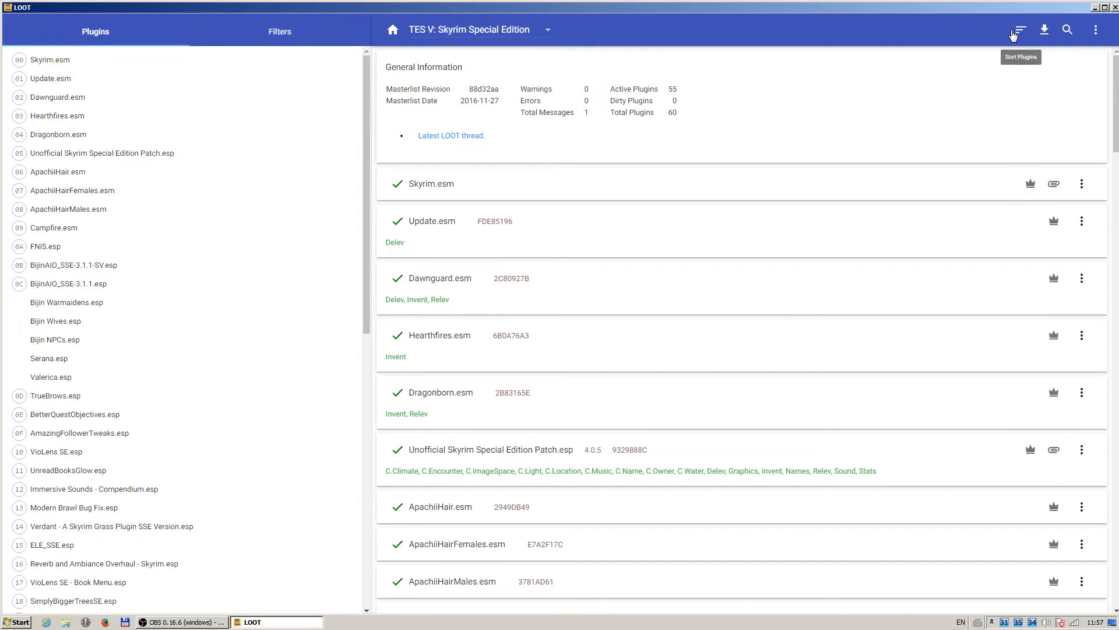
mouse_move(1009, 42)
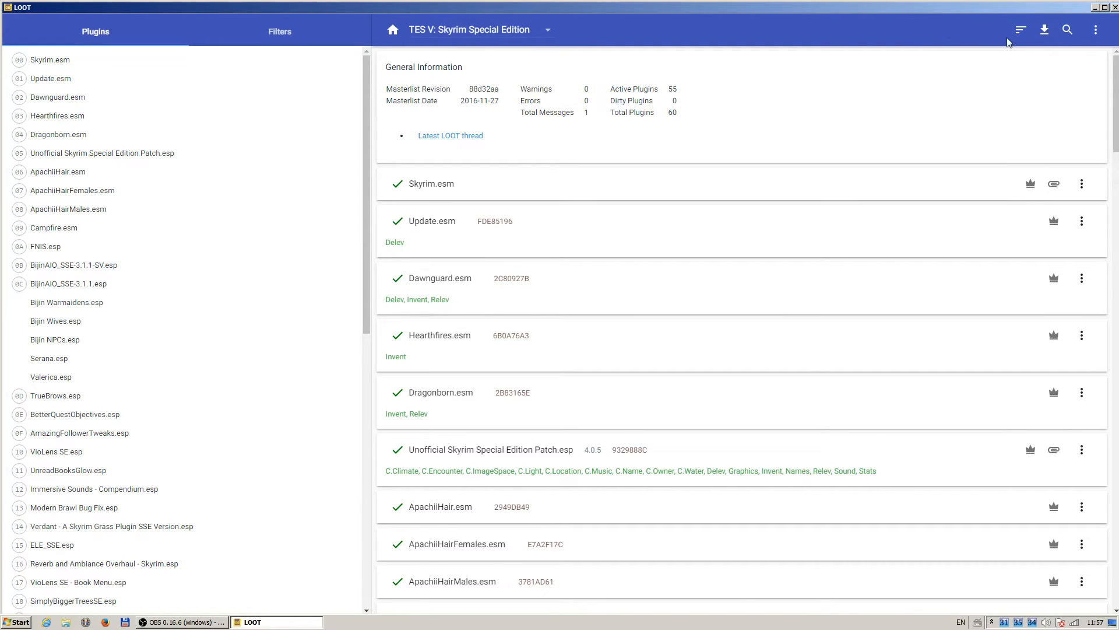